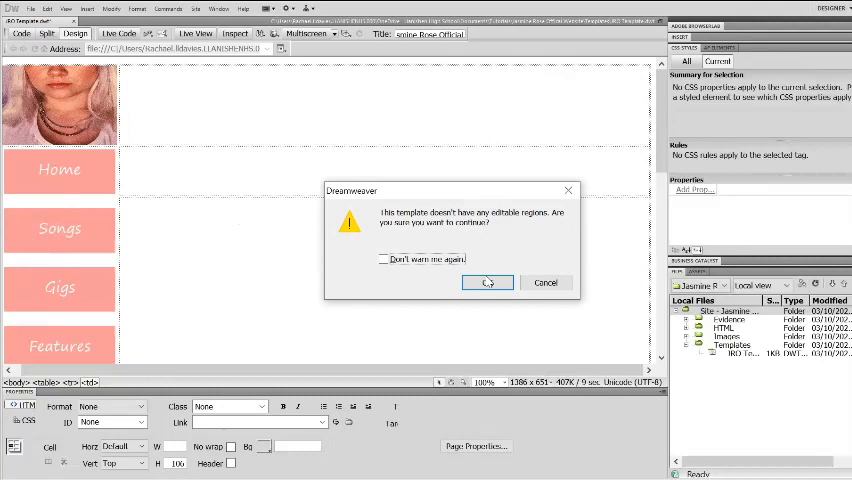
# Confirm the warning that the template has no editable regions
pyautogui.click(488, 282)
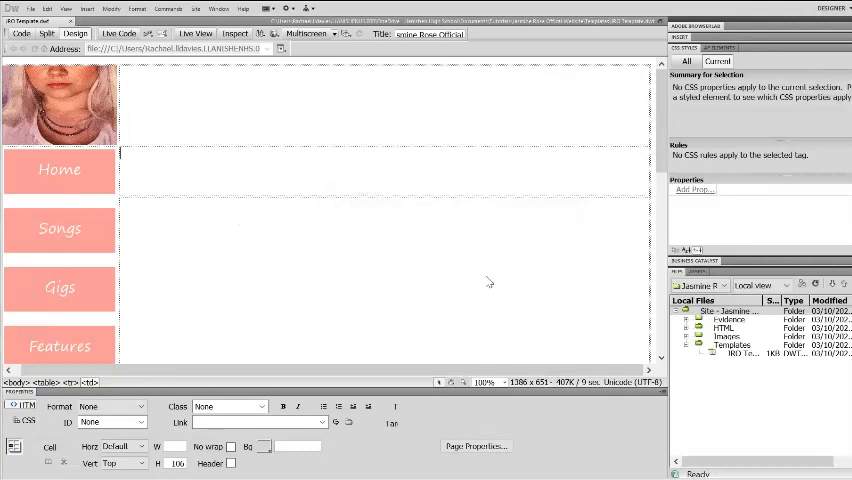
pyautogui.moveTo(488, 280)
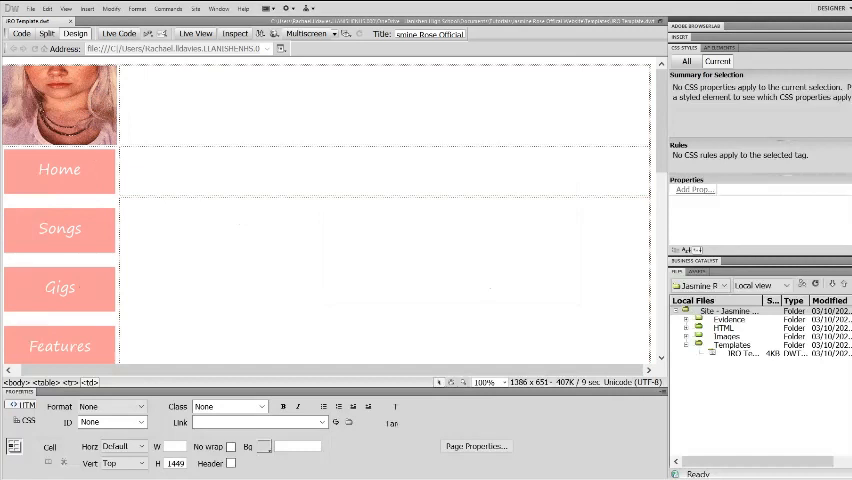
pyautogui.moveTo(60, 288)
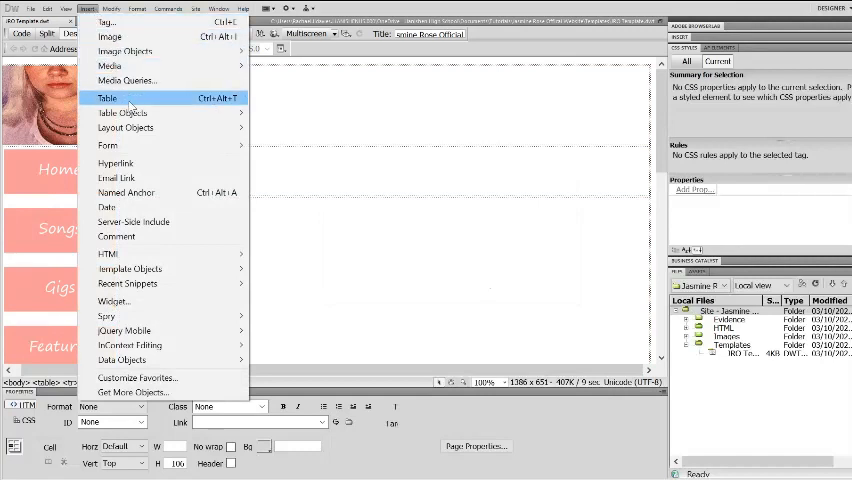
pyautogui.moveTo(128, 268)
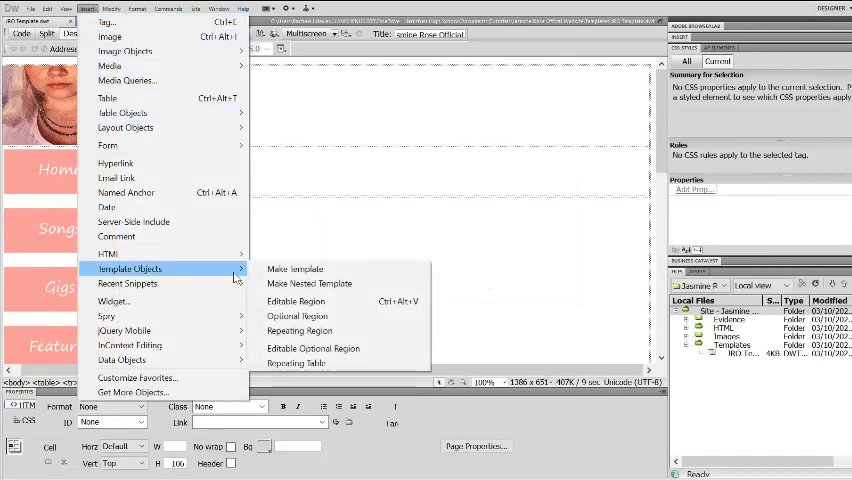
pyautogui.moveTo(296, 300)
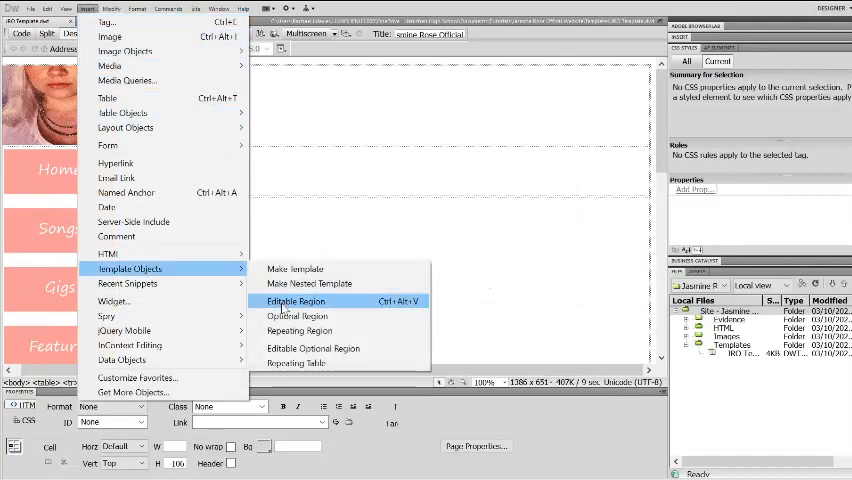
# Insert an editable region named 'Sub Heading' below the banner image
pyautogui.click(294, 300)
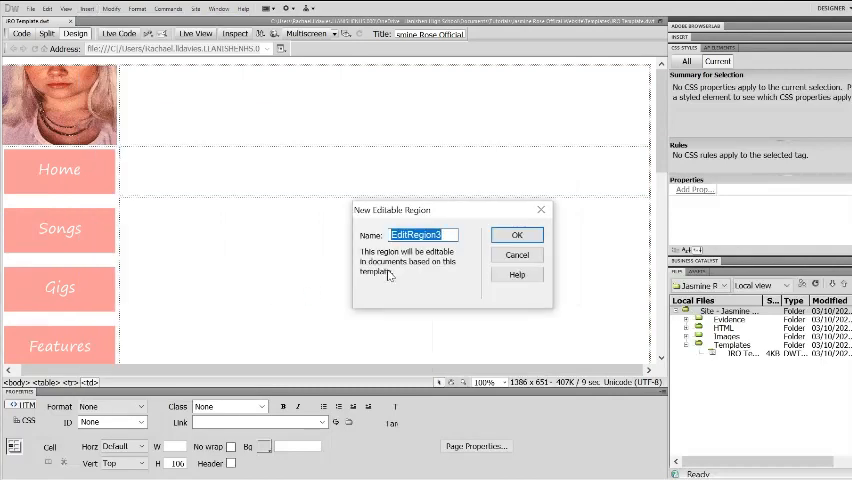
pyautogui.write('Sub')
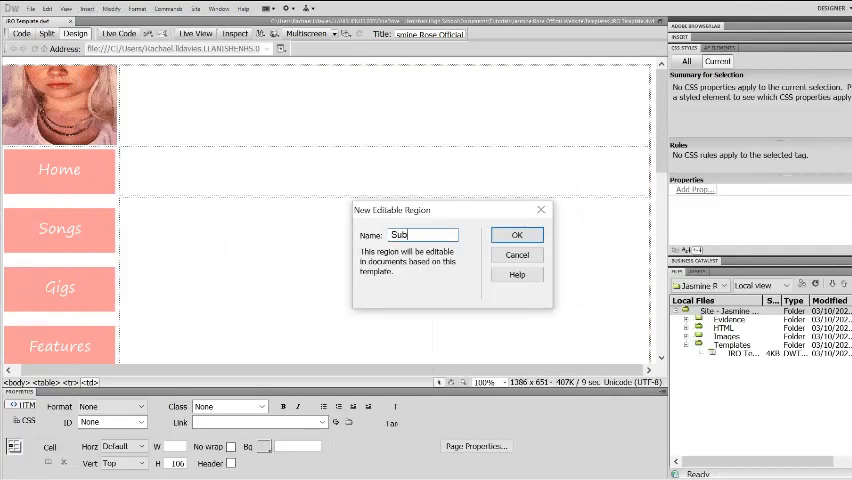
pyautogui.write('Headin')
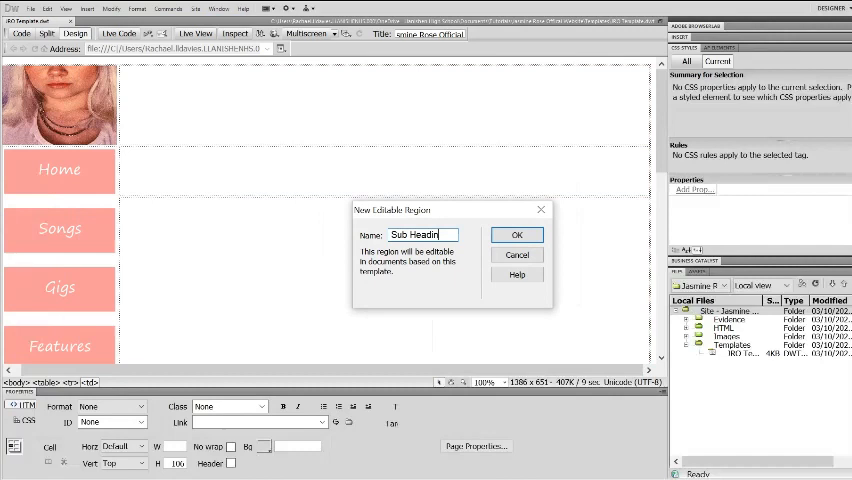
pyautogui.click(516, 234)
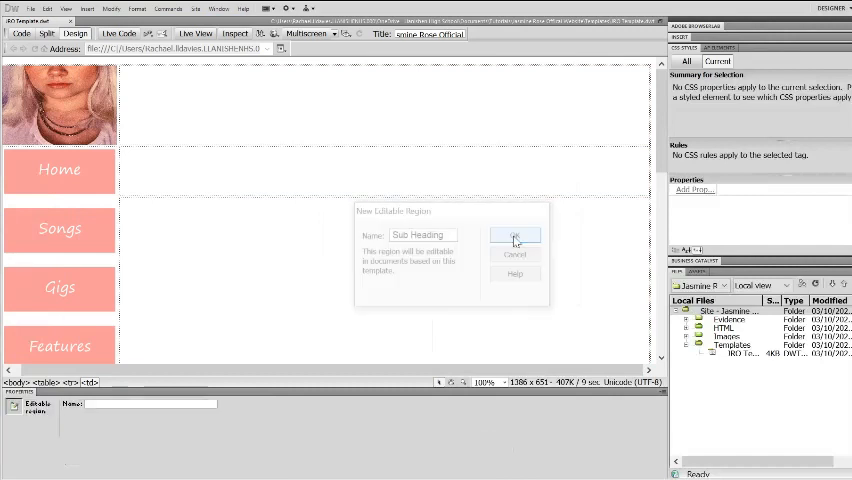
pyautogui.click(516, 240)
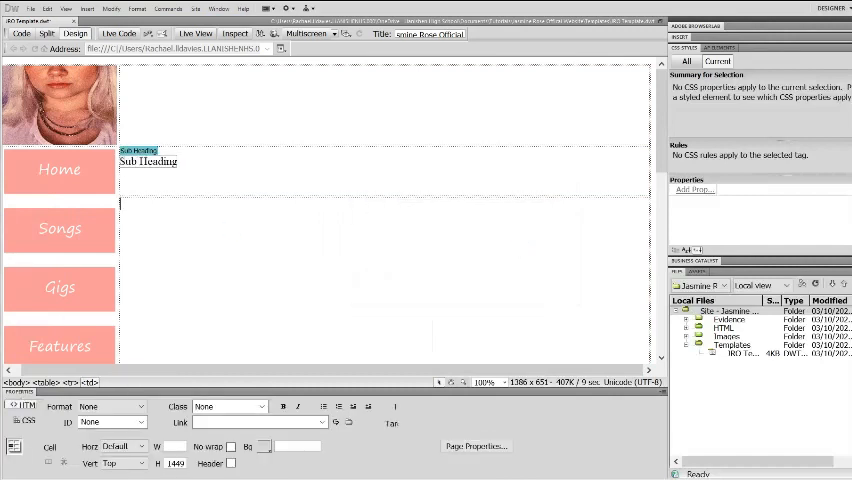
pyautogui.click(88, 8)
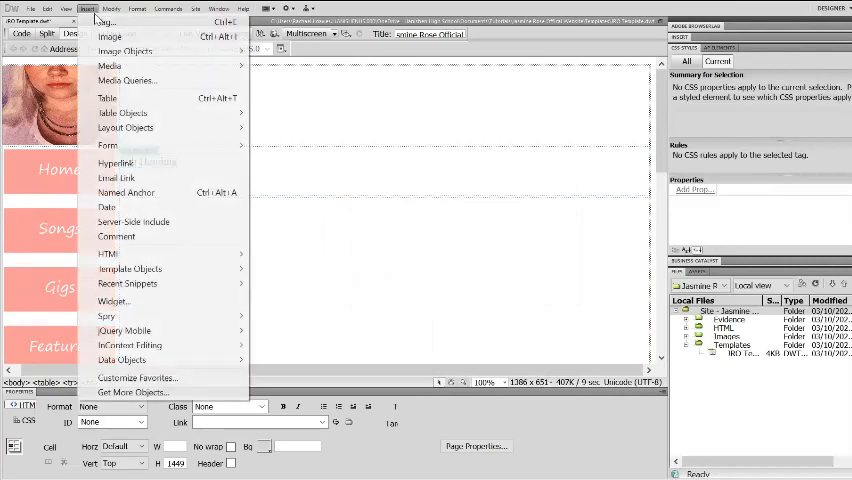
pyautogui.moveTo(128, 268)
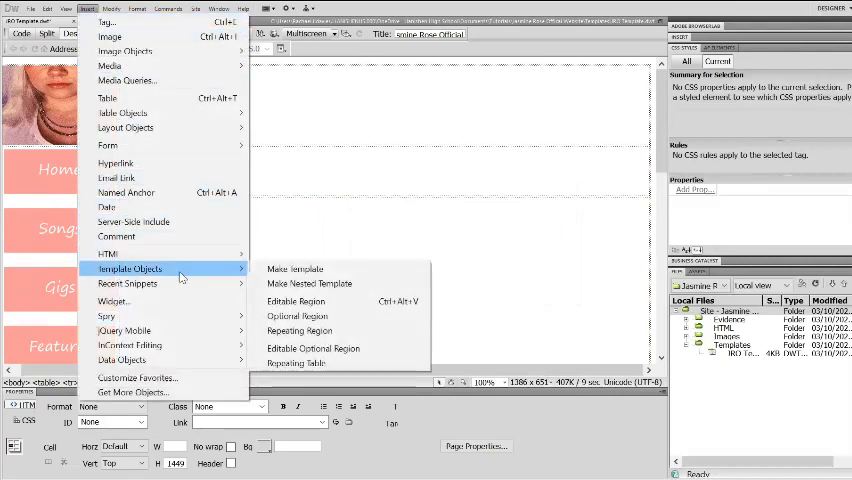
# Insert a second editable region named 'Main Information' beneath Sub Heading
pyautogui.click(296, 300)
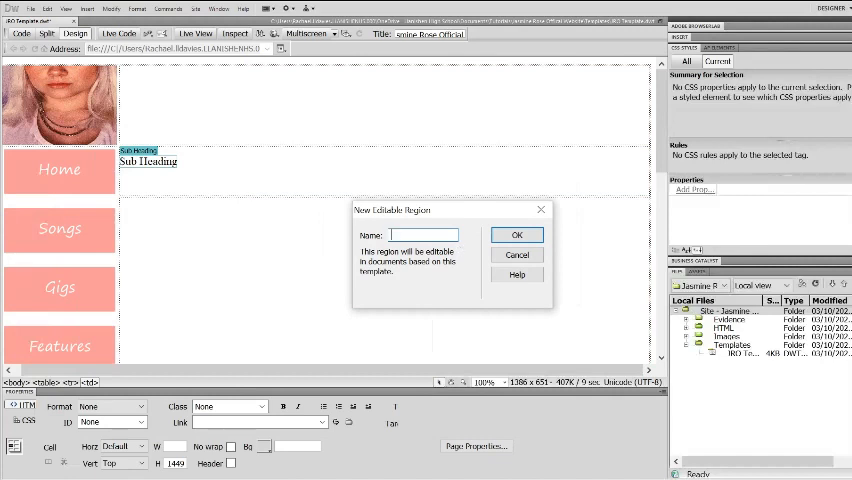
pyautogui.write('Main Information')
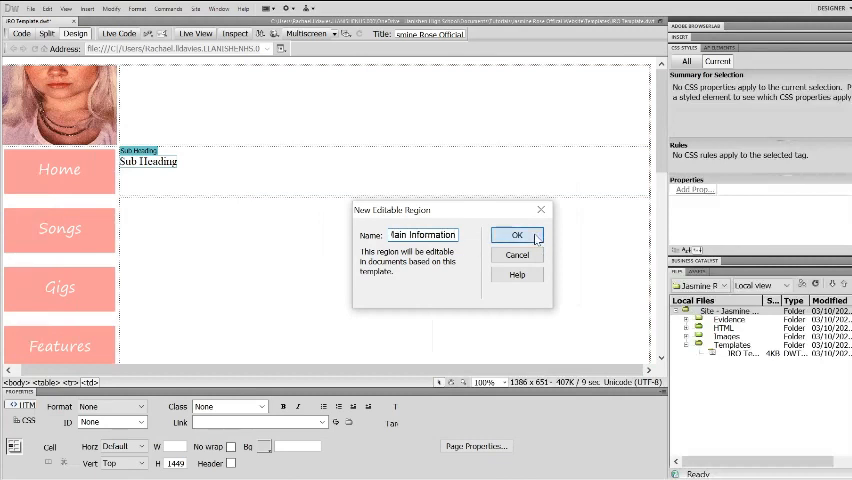
pyautogui.click(516, 236)
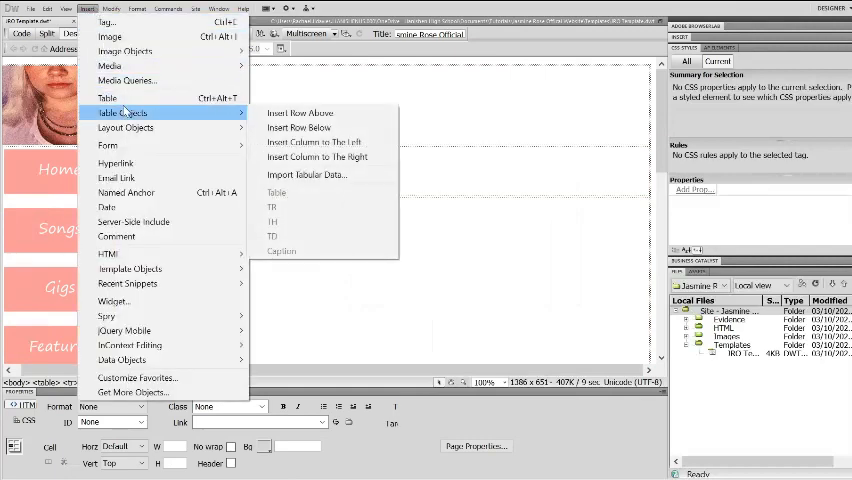
pyautogui.moveTo(108, 36)
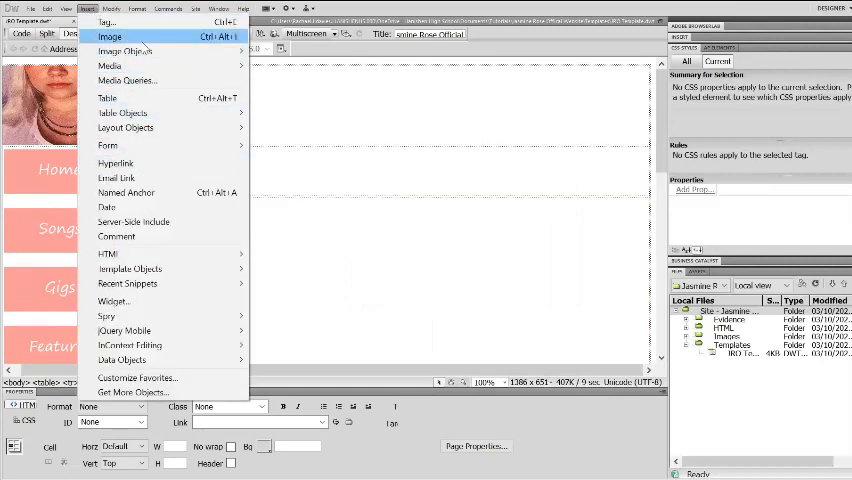
# Insert the Jasmine Rose Official image from the images folder with alternate text 'Heading'
pyautogui.click(108, 36)
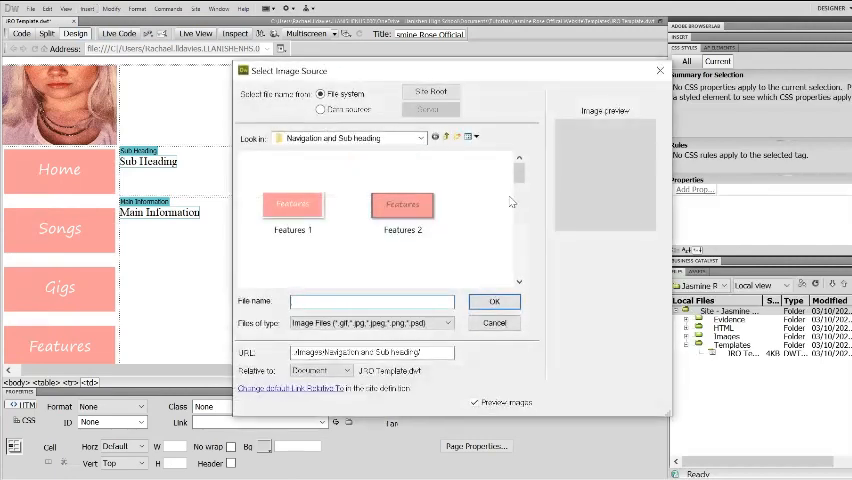
pyautogui.scroll(-3)
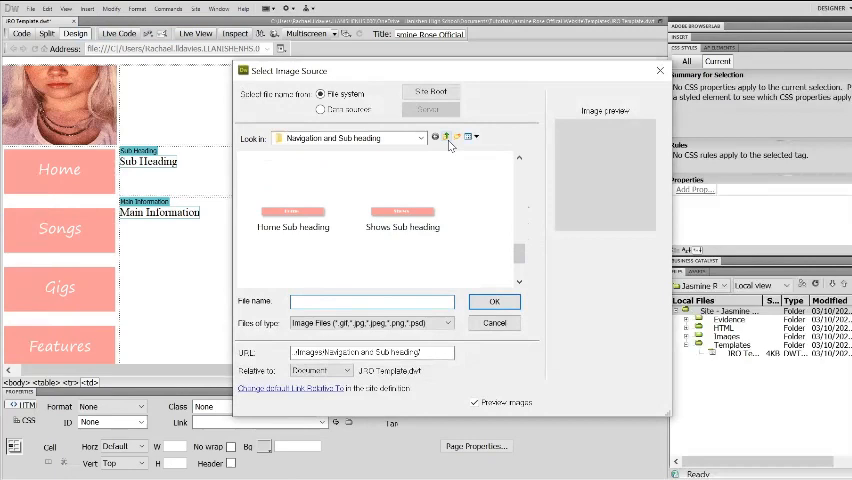
pyautogui.click(448, 136)
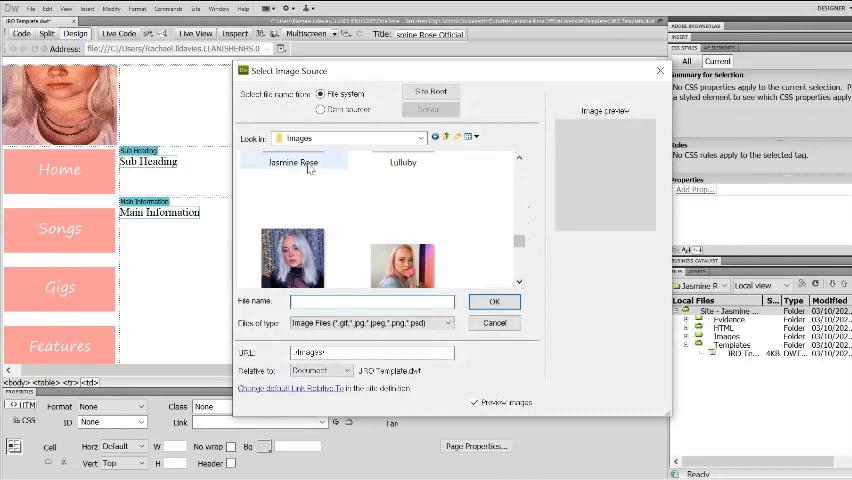
pyautogui.click(494, 300)
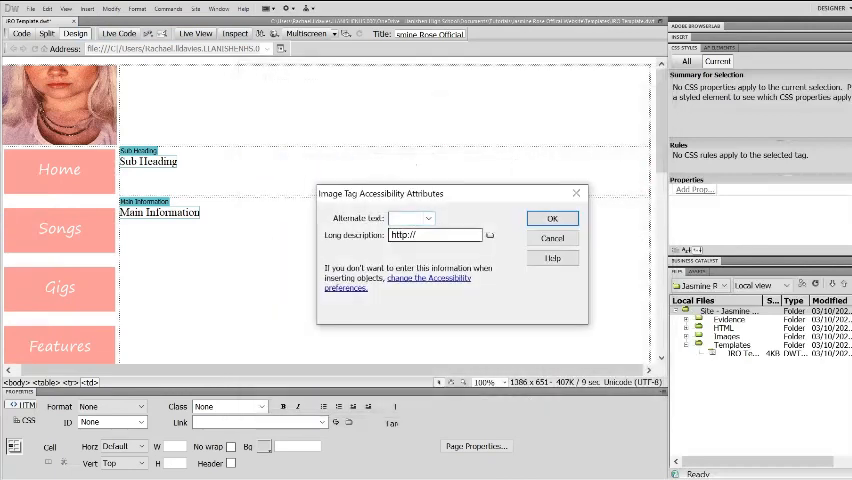
pyautogui.write('Head')
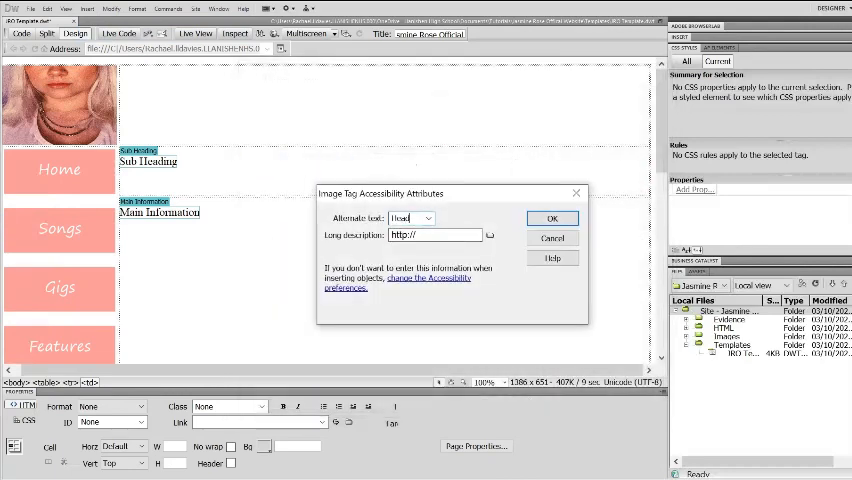
pyautogui.click(552, 220)
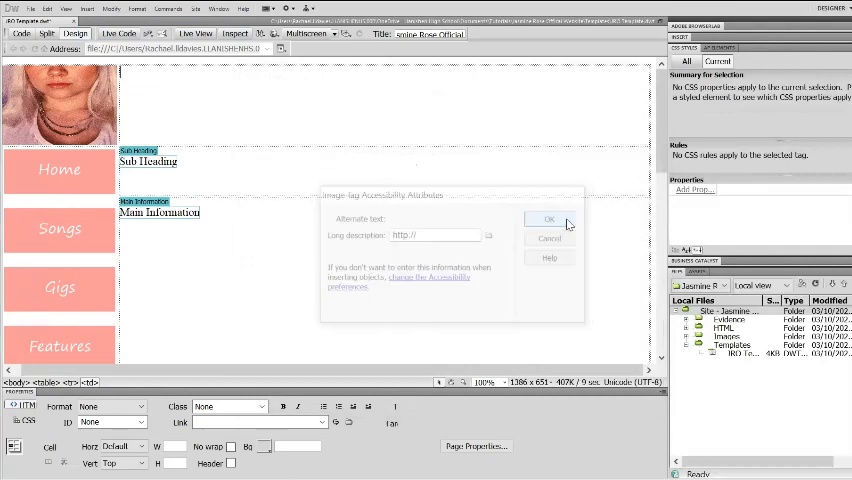
pyautogui.click(548, 220)
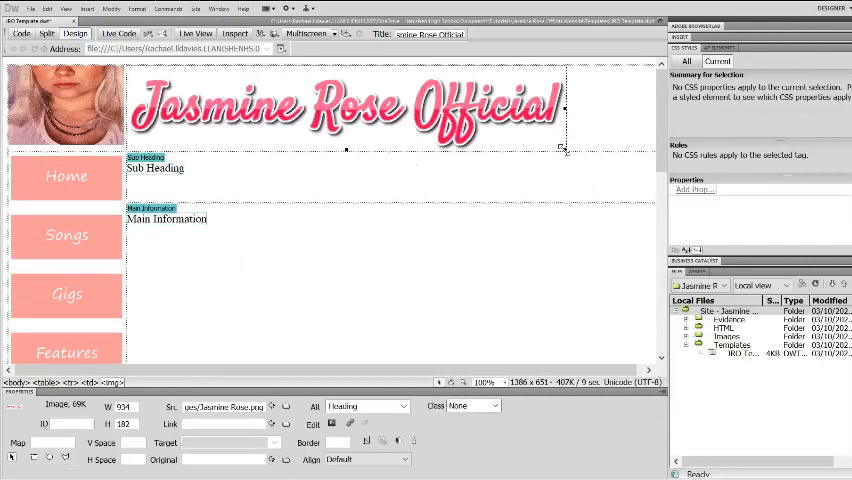